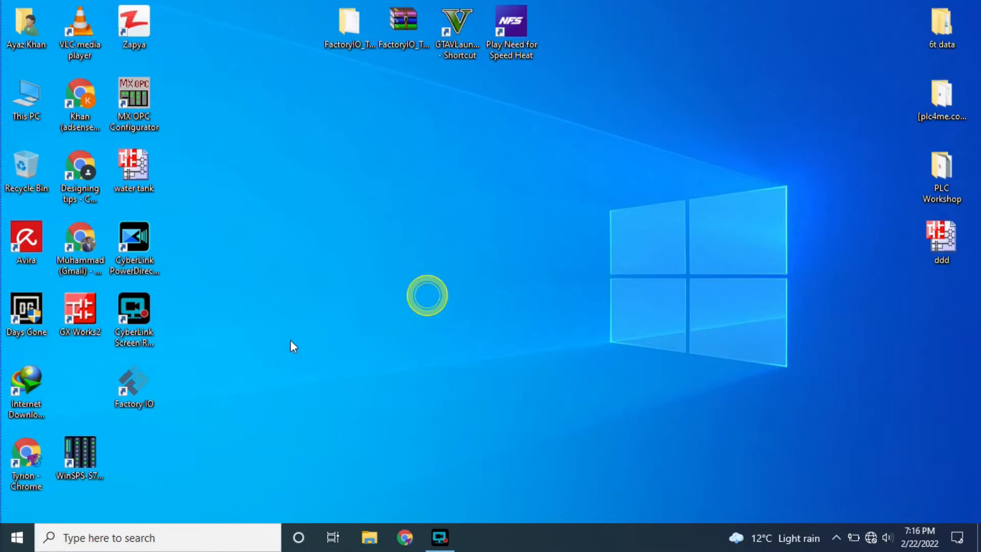
Launch Factory IO from its desktop shortcut so the Welcome window appears.
click(134, 386)
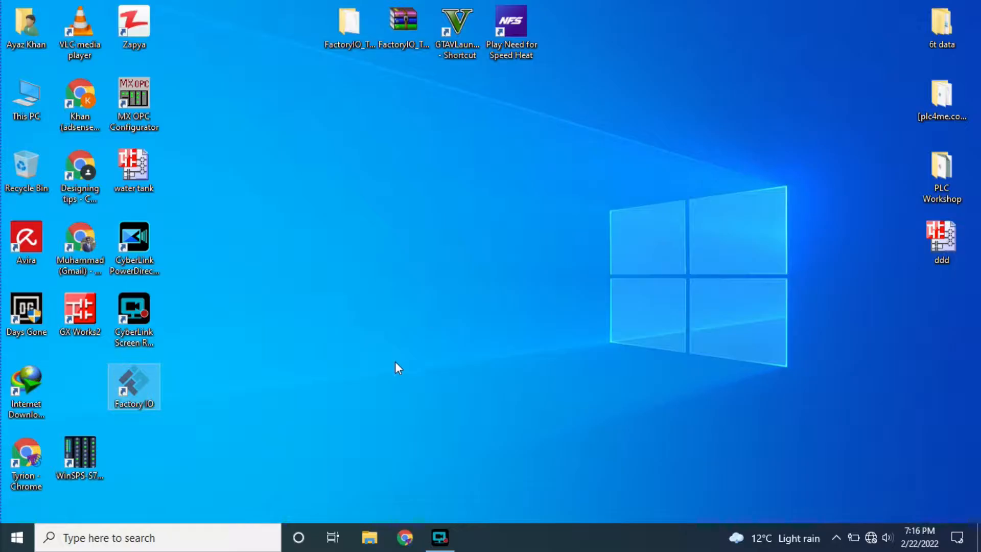
double_click(134, 386)
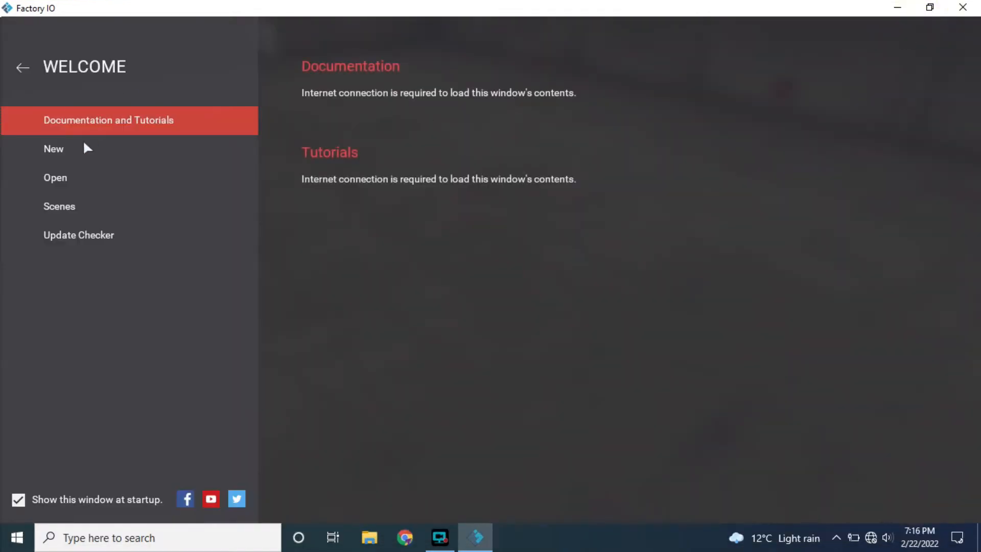
Start a new empty scene and place a roller conveyor with a crate on the floor.
click(53, 148)
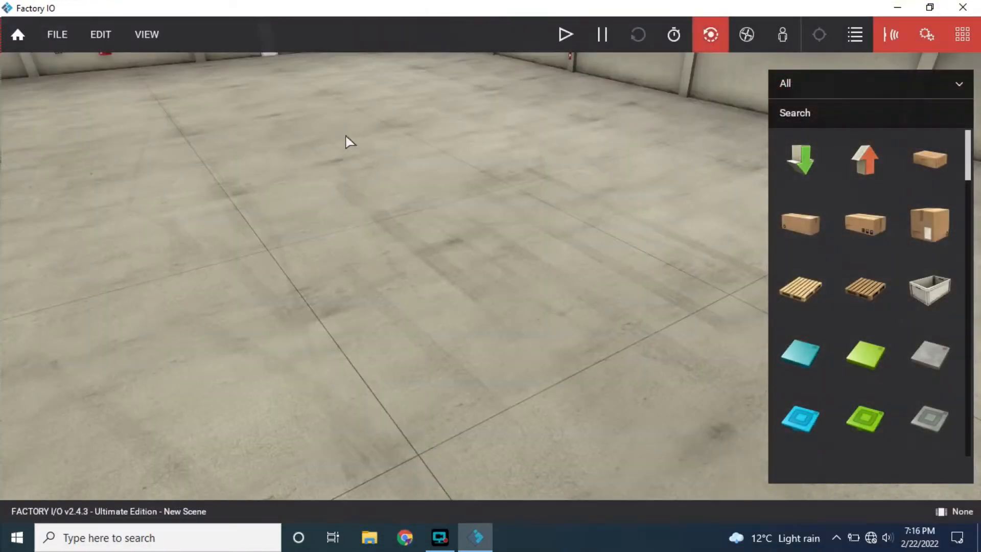
click(58, 35)
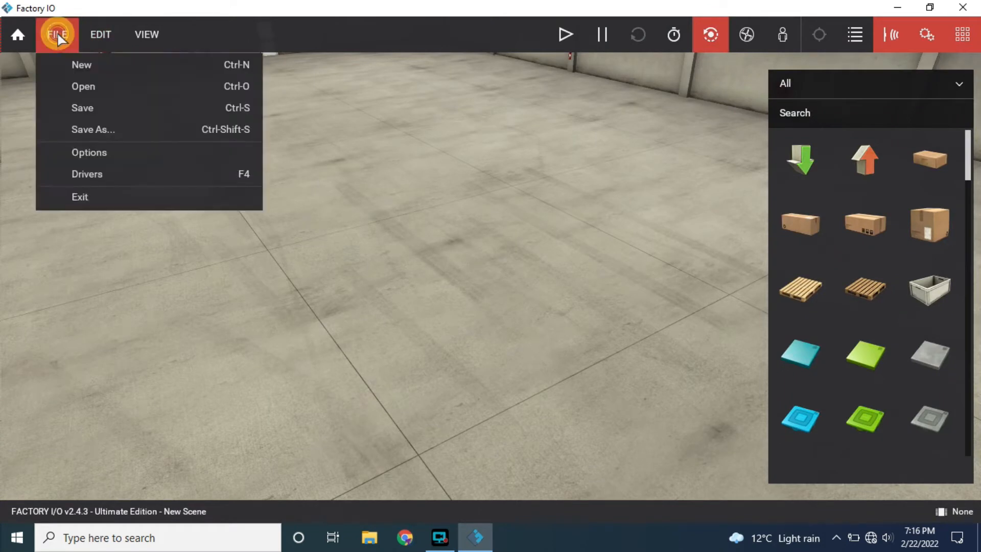
click(56, 35)
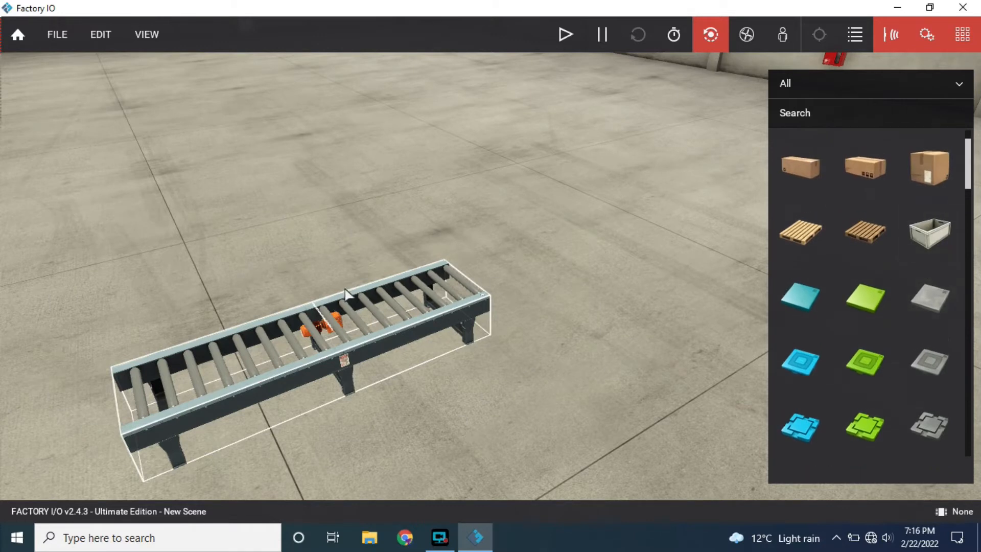
click(928, 233)
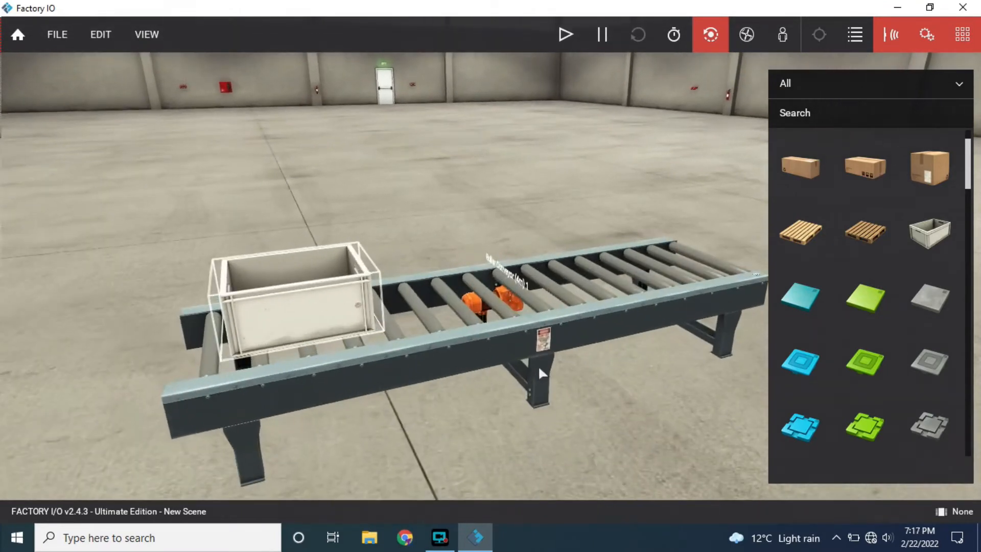
Set the scene driver to MHJ via File > Drivers, then minimize Factory IO.
click(56, 35)
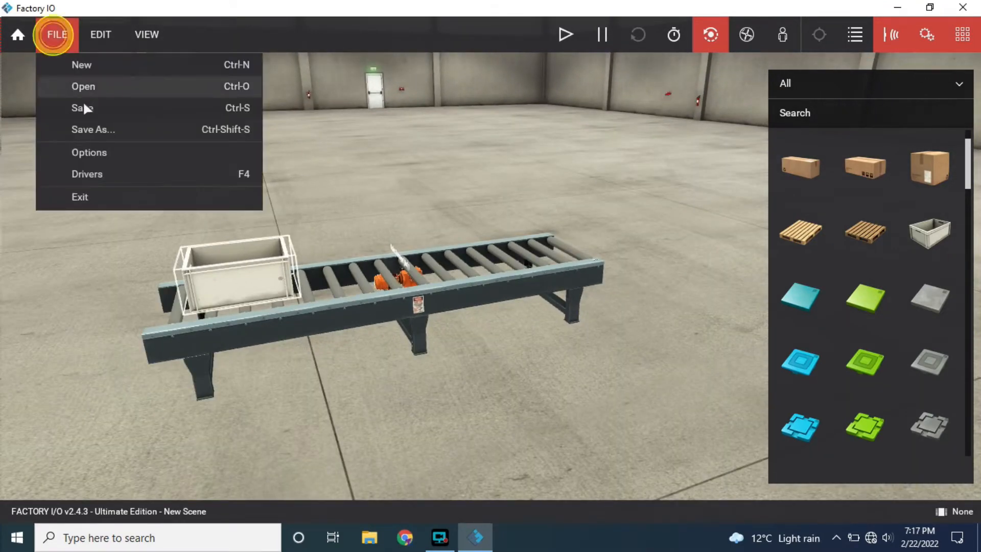
click(86, 174)
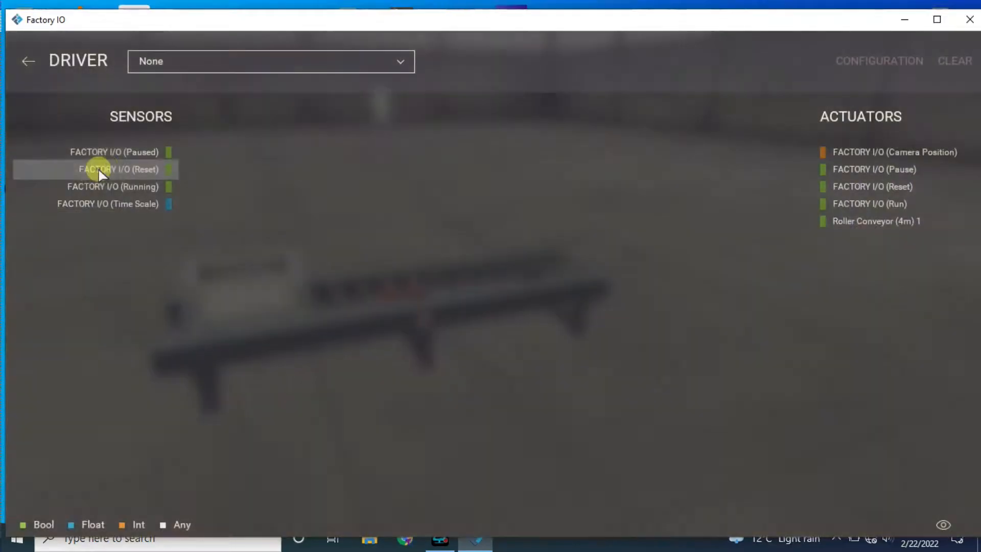
click(270, 61)
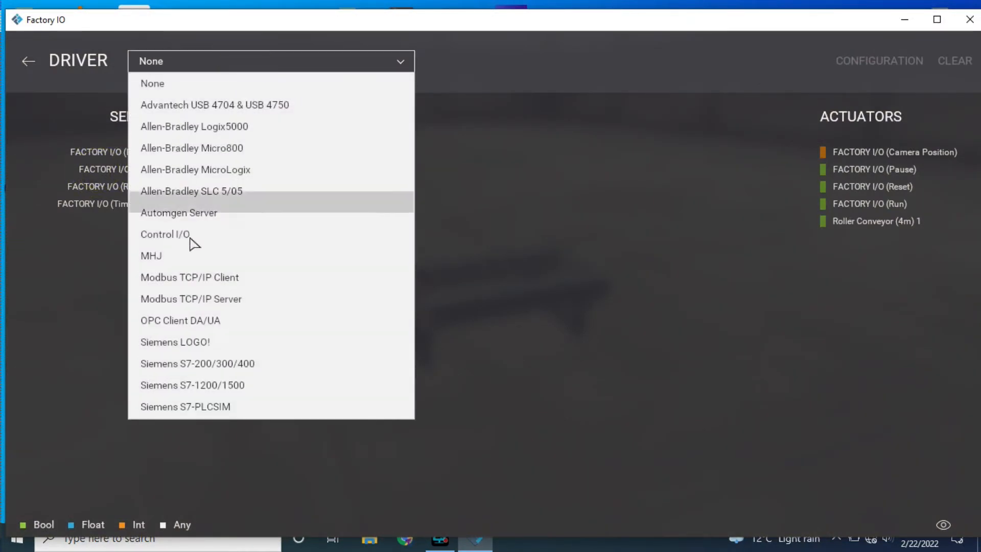
click(151, 256)
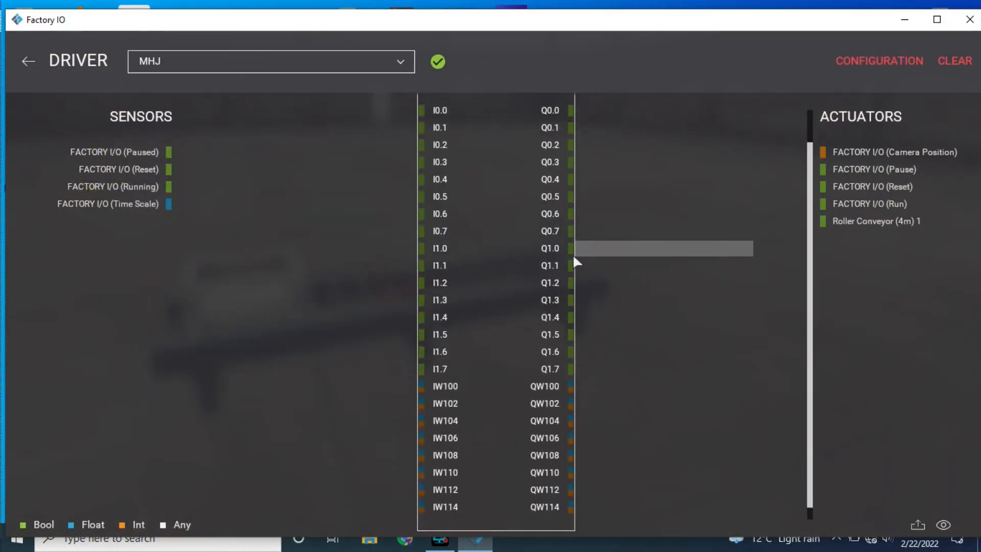
scroll(down, 3)
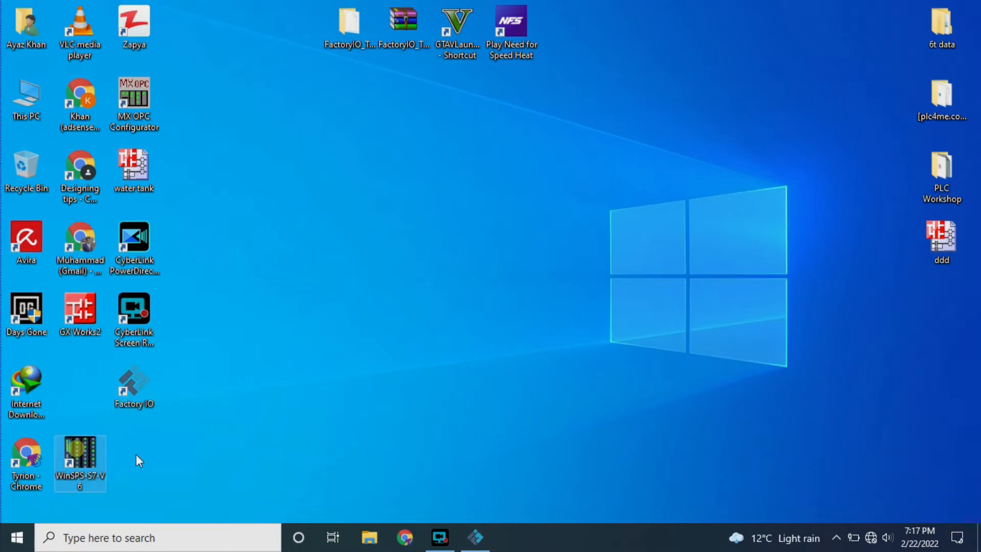
Launch WinSPS-S7 and create a new solution named 'example 1'.
double_click(80, 461)
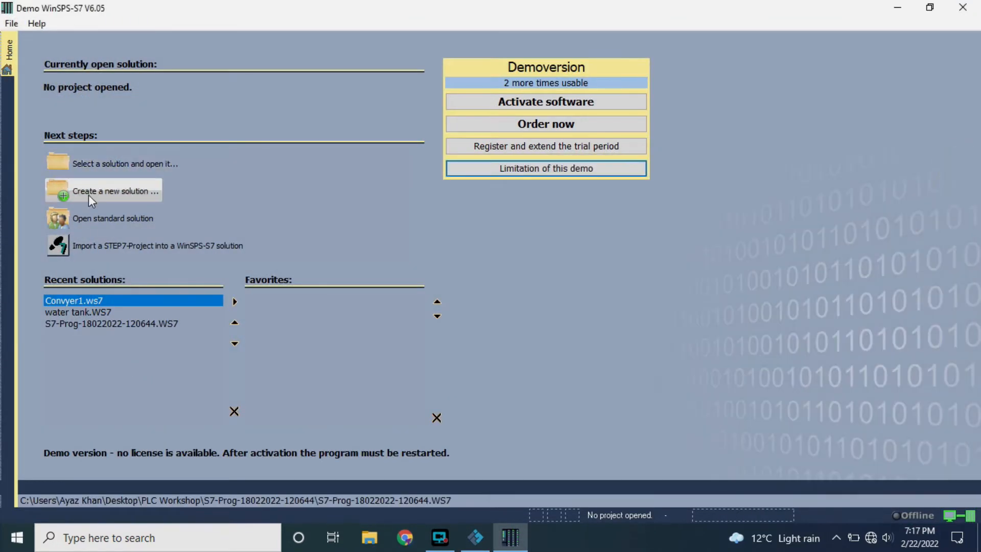
click(114, 191)
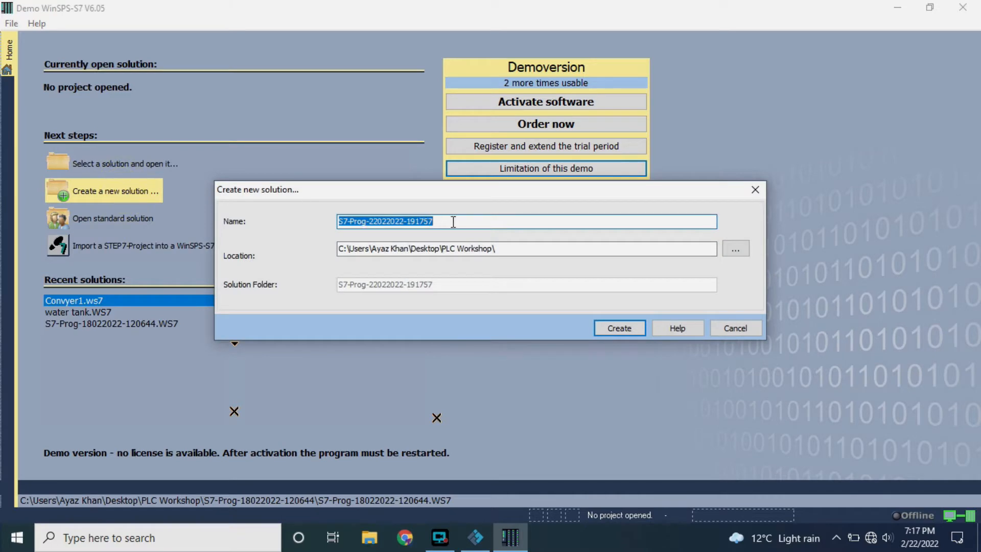
mouse_move(200, 219)
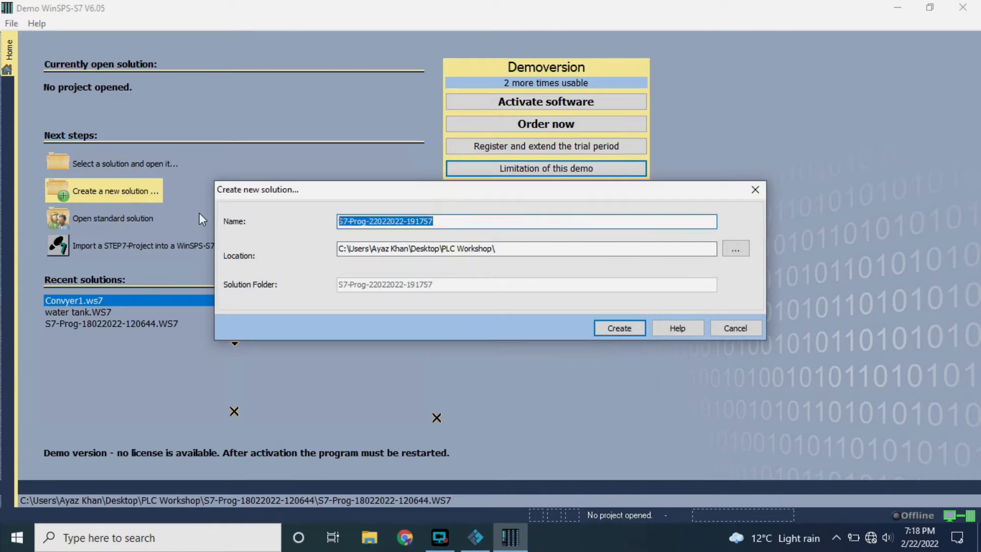
text(example 1)
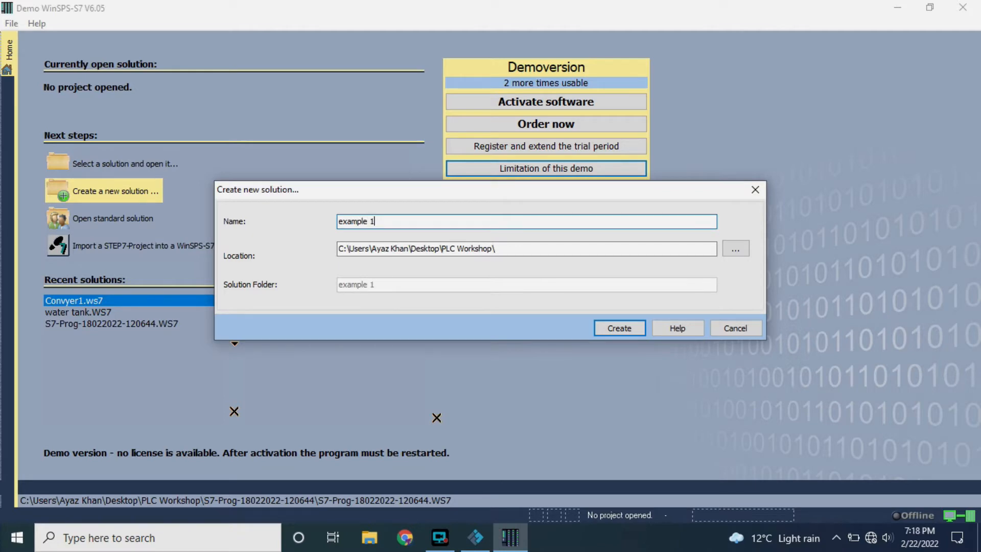
click(618, 328)
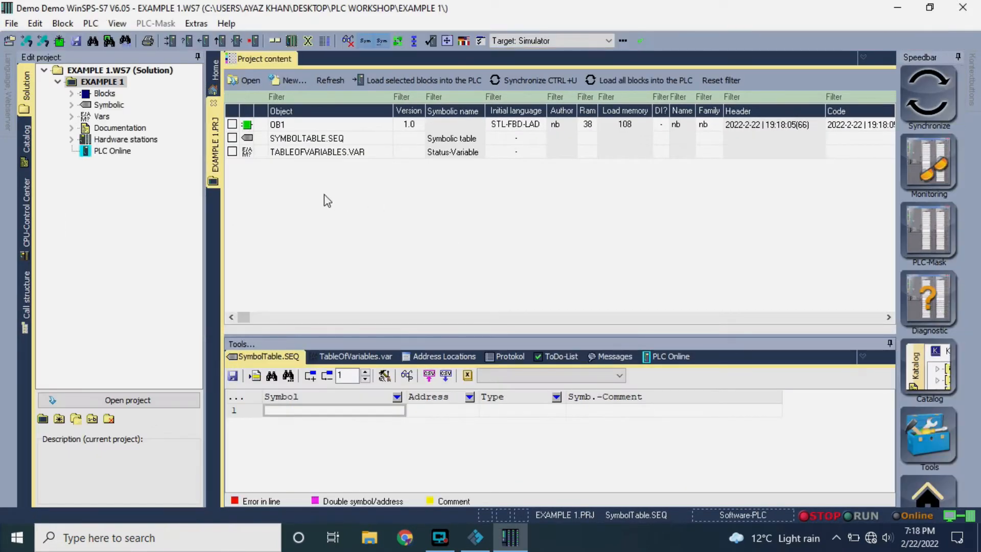
Open the OB1 block of the new solution for editing.
click(277, 124)
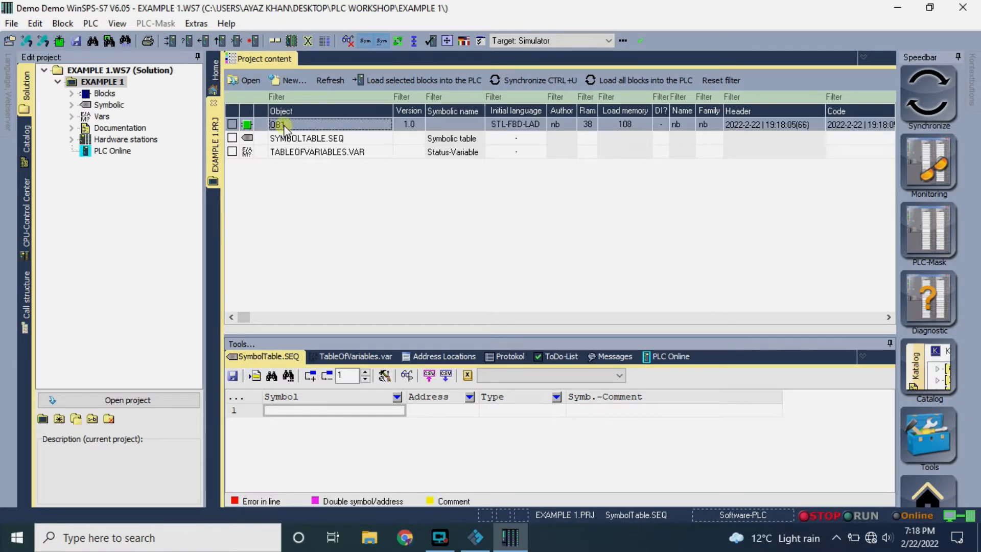
double_click(276, 124)
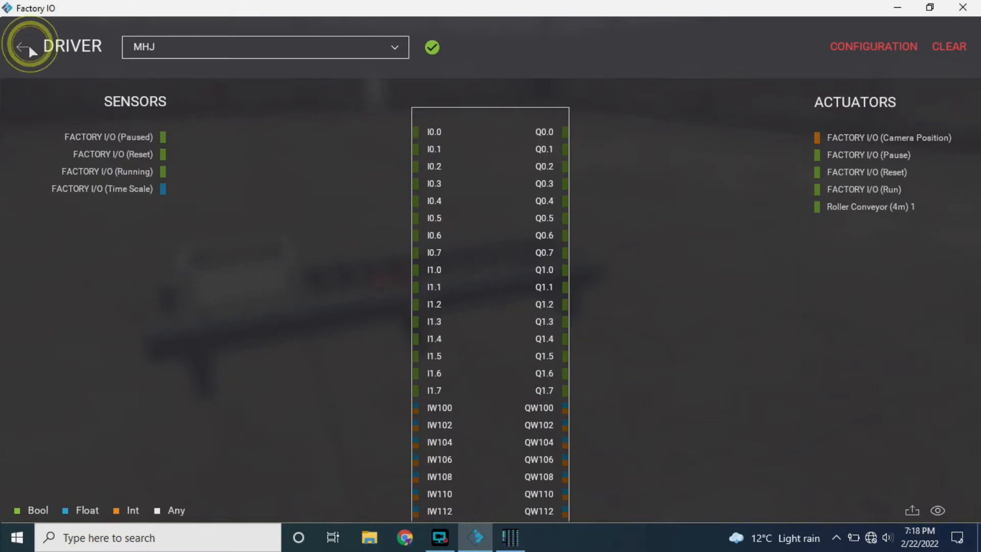
Return to the scene and mount an electrical box with start and stop buttons beside the conveyor.
click(24, 47)
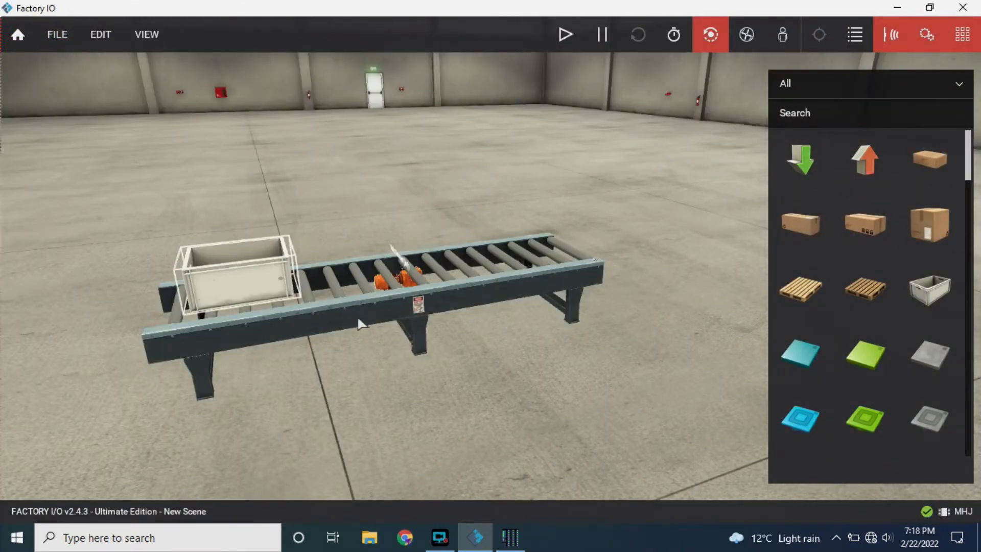
mouse_move(320, 289)
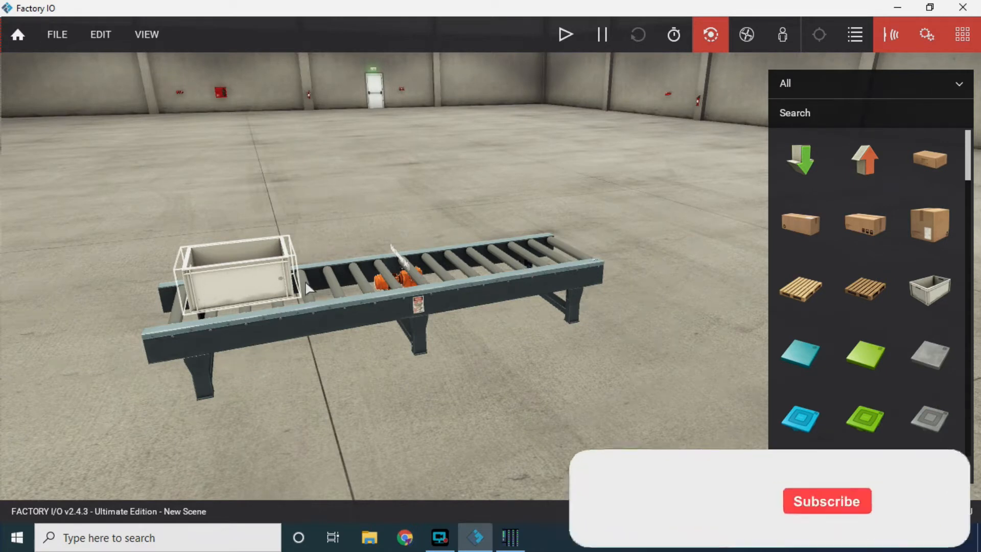
scroll(down, 3)
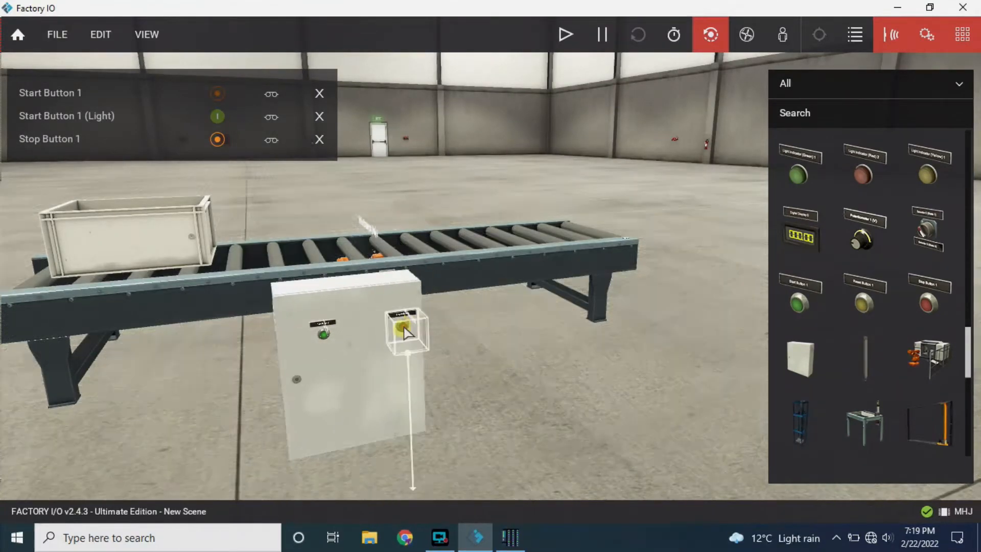
drag(407, 331, 688, 419)
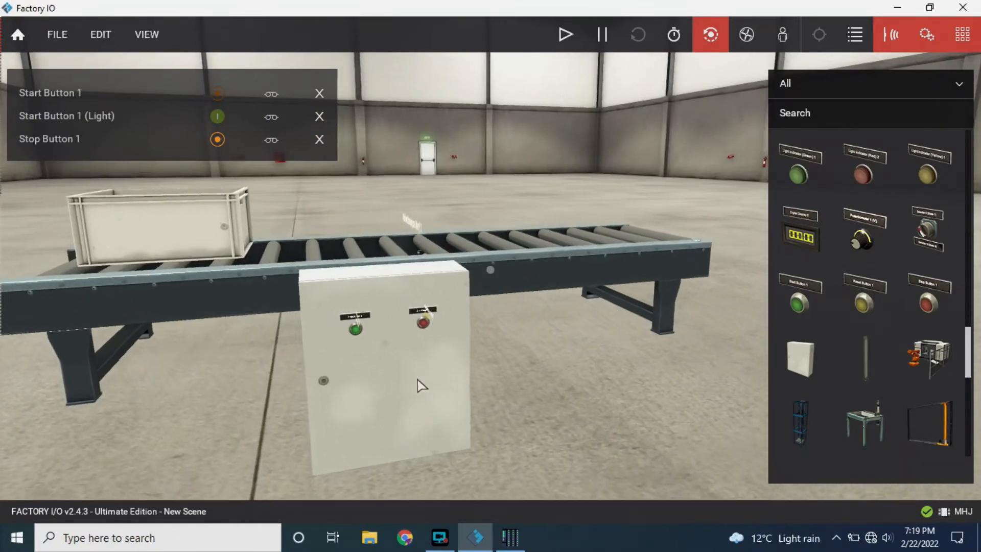
right_click(419, 385)
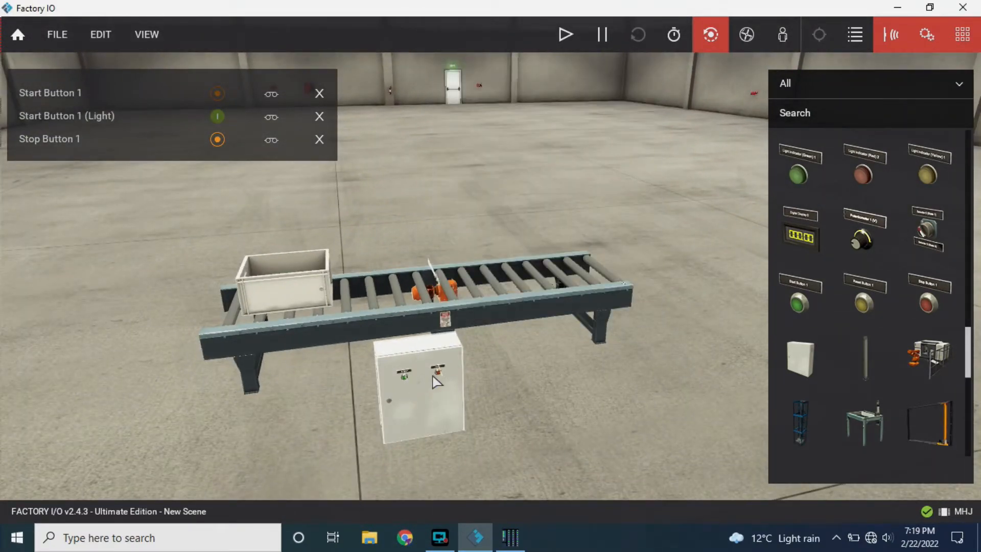
mouse_move(398, 355)
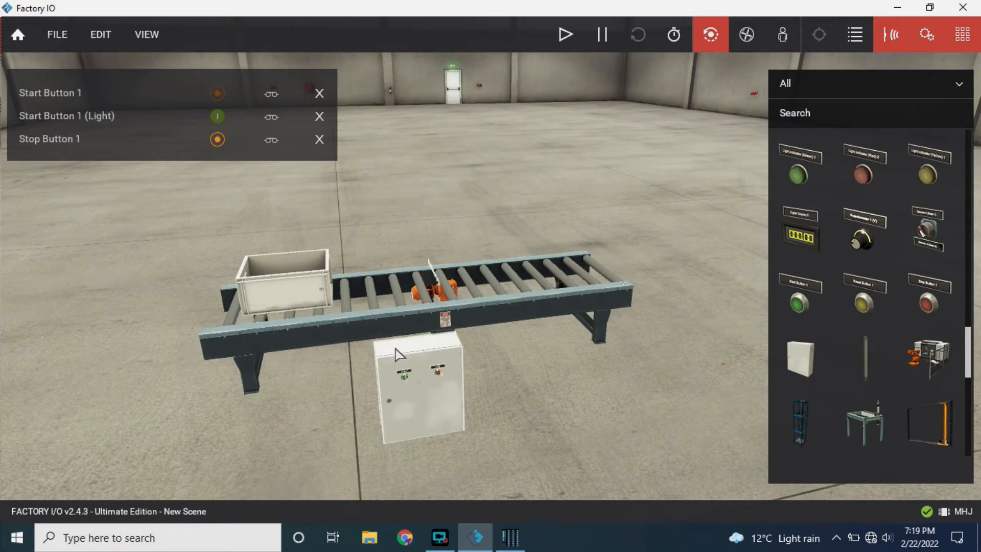
mouse_move(430, 350)
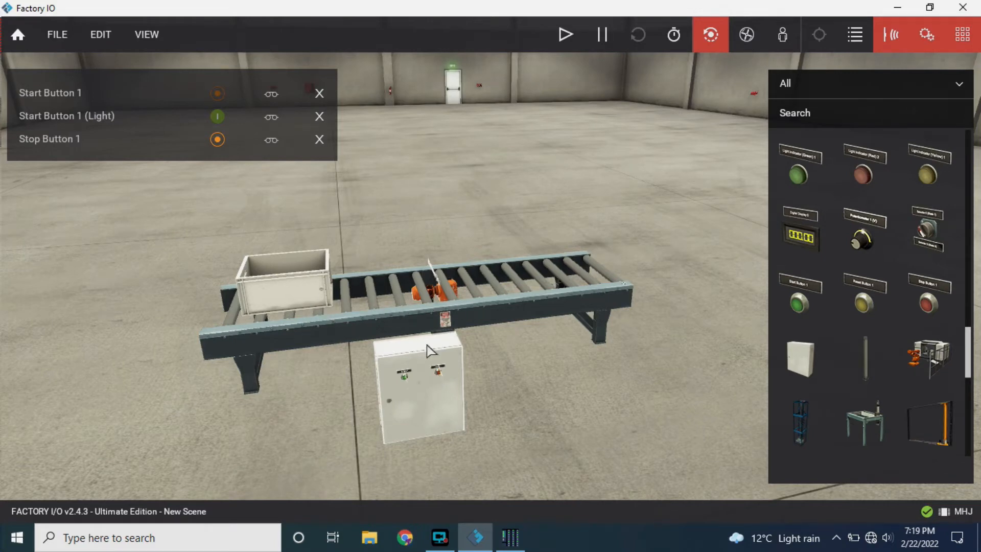
Define 'start button' at I0.0 and 'stop button' at I0.1 in the symbol table.
click(510, 538)
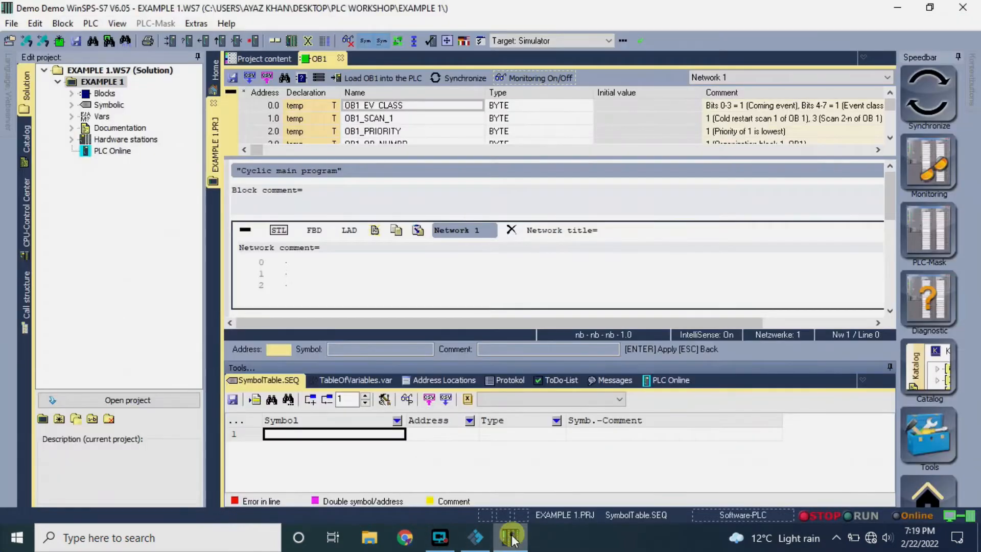
click(348, 230)
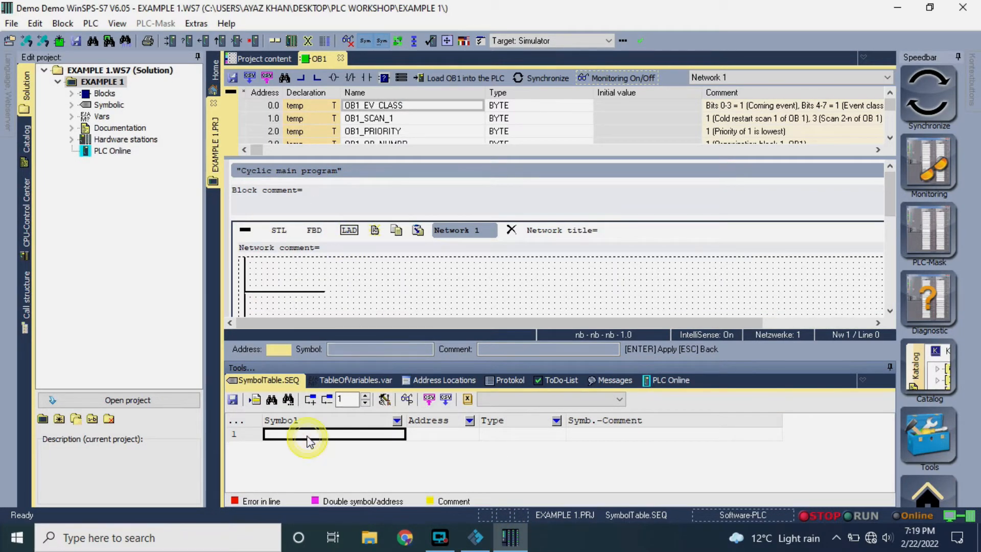
text(start button)
click(442, 433)
text(i)
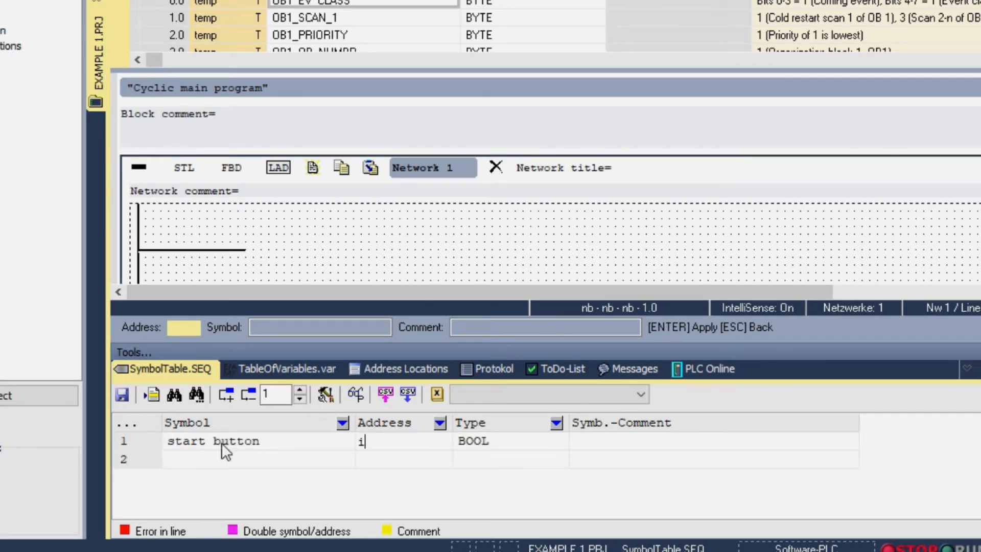
text(0.0)
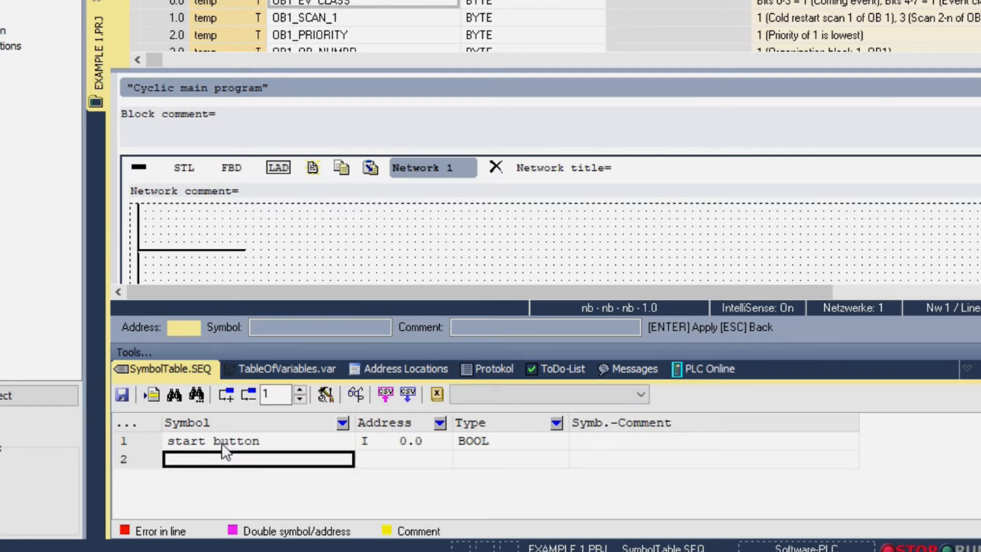
text(stop)
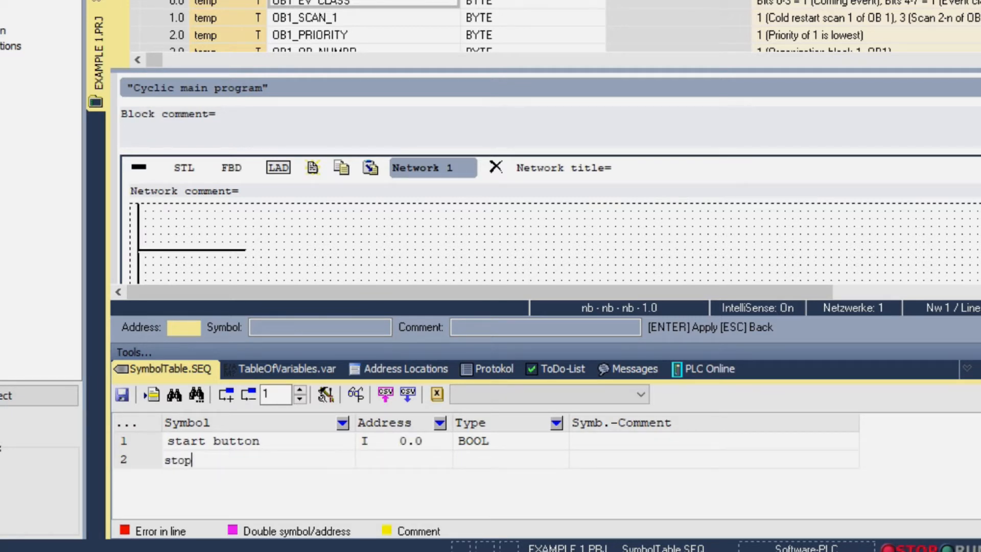
text(bu)
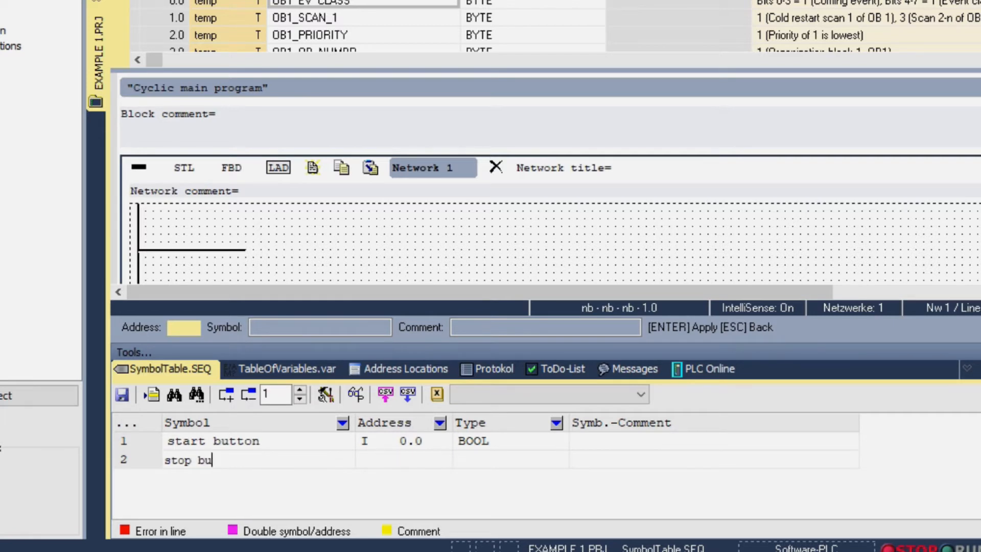
text(tton)
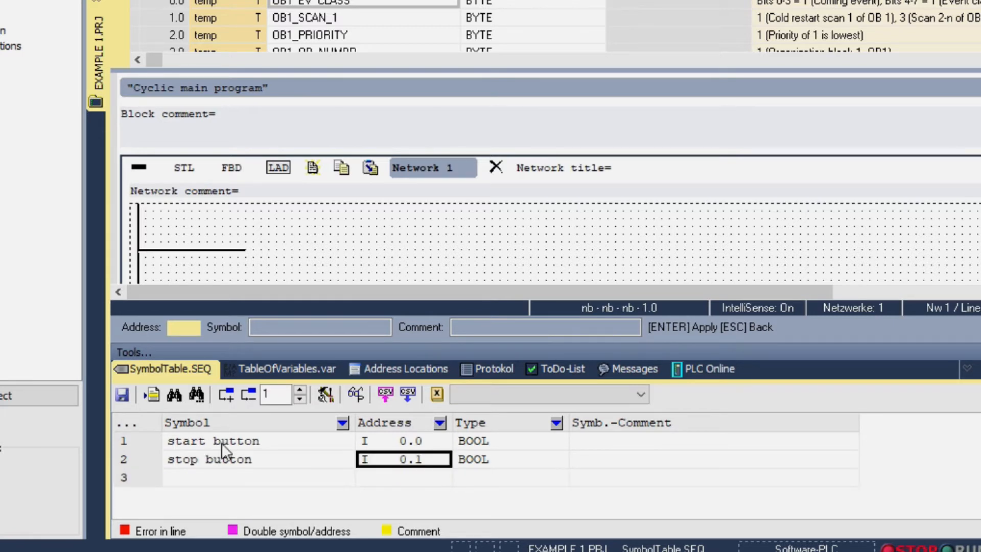
Add symbol 'conv' at output Q0.0 as BOOL, then switch back to Factory IO.
click(256, 477)
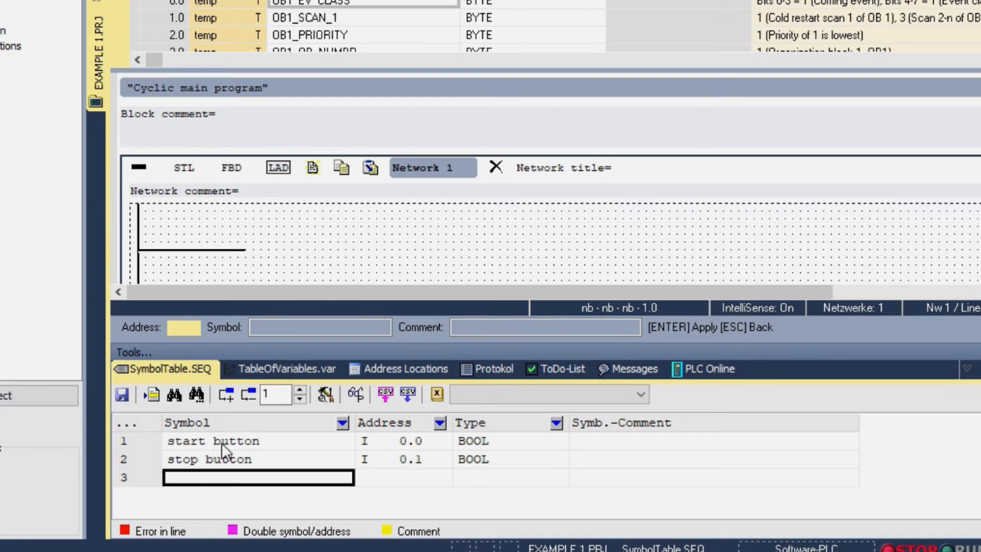
text(conv)
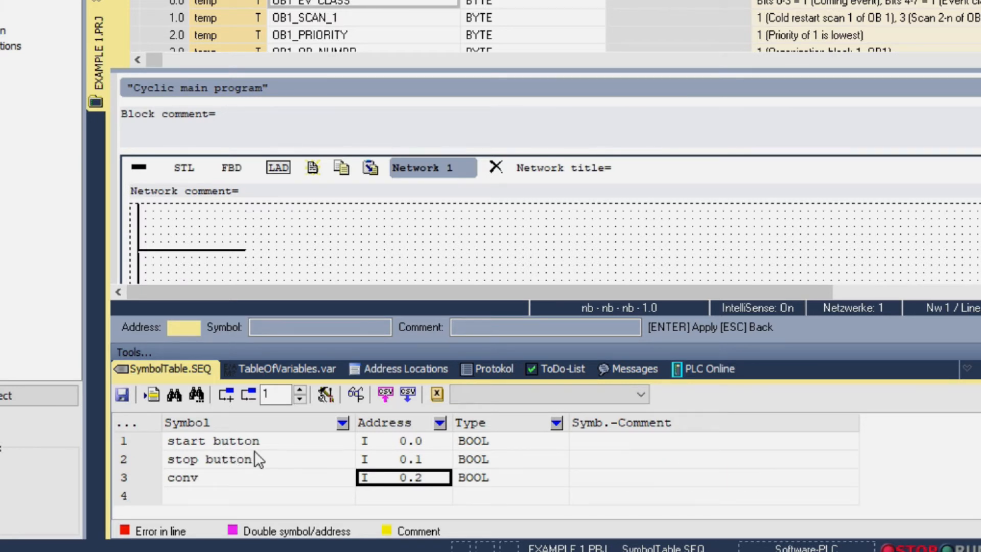
text(Q0.0)
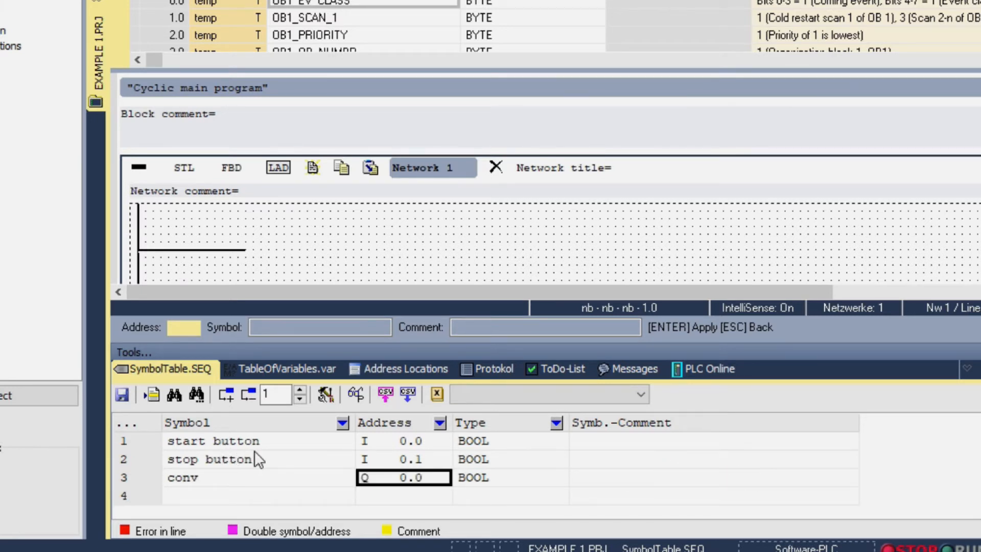
mouse_move(418, 524)
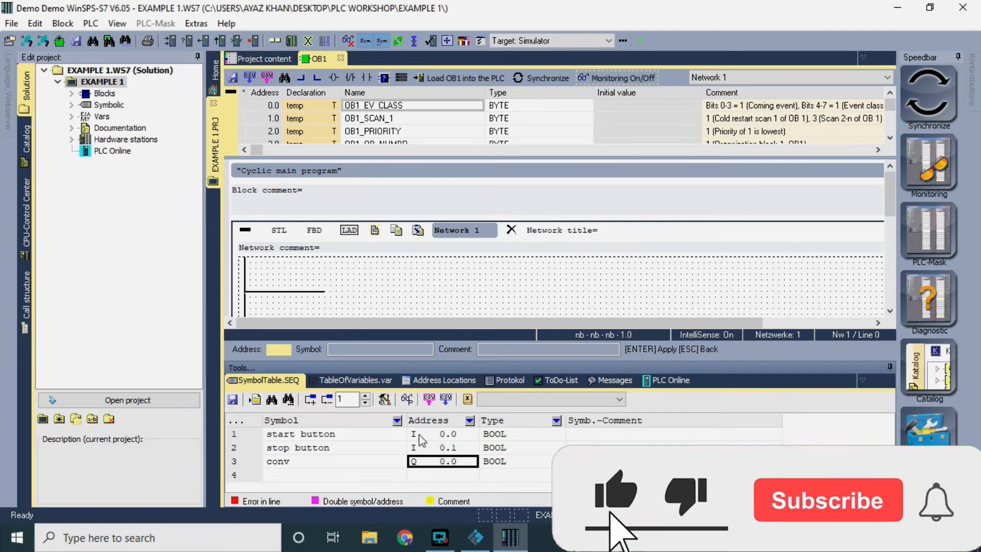
click(442, 447)
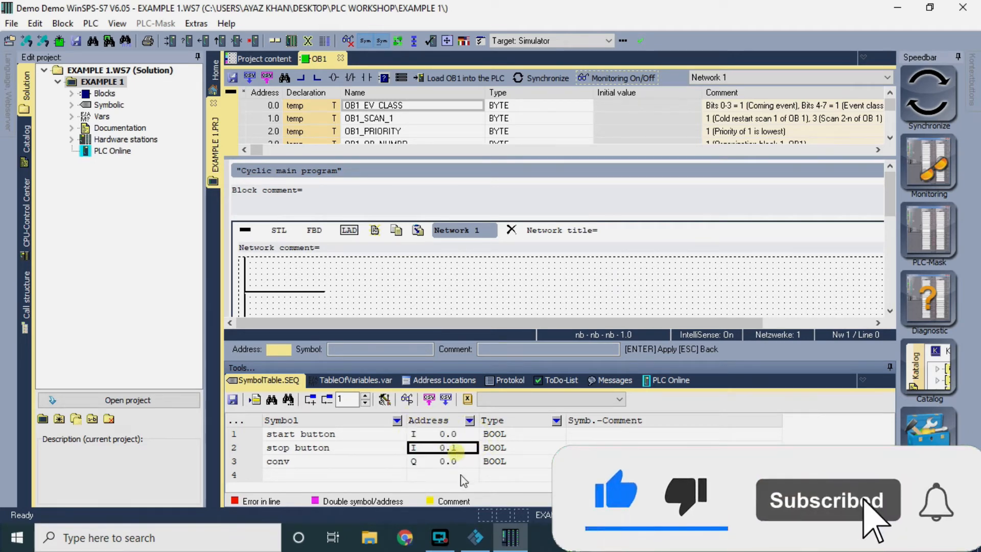
click(474, 536)
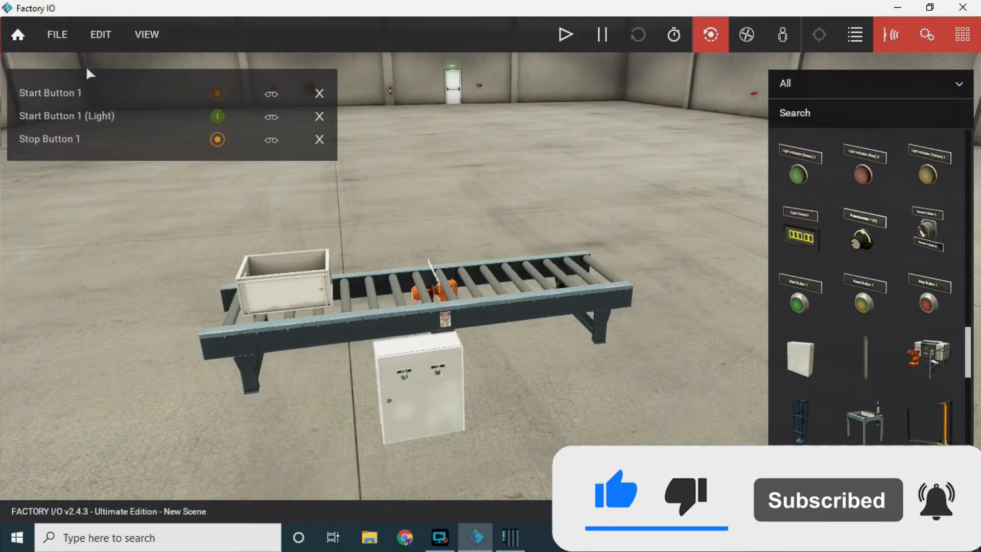
View the scene's I/O driver configuration via File > Drivers.
click(56, 35)
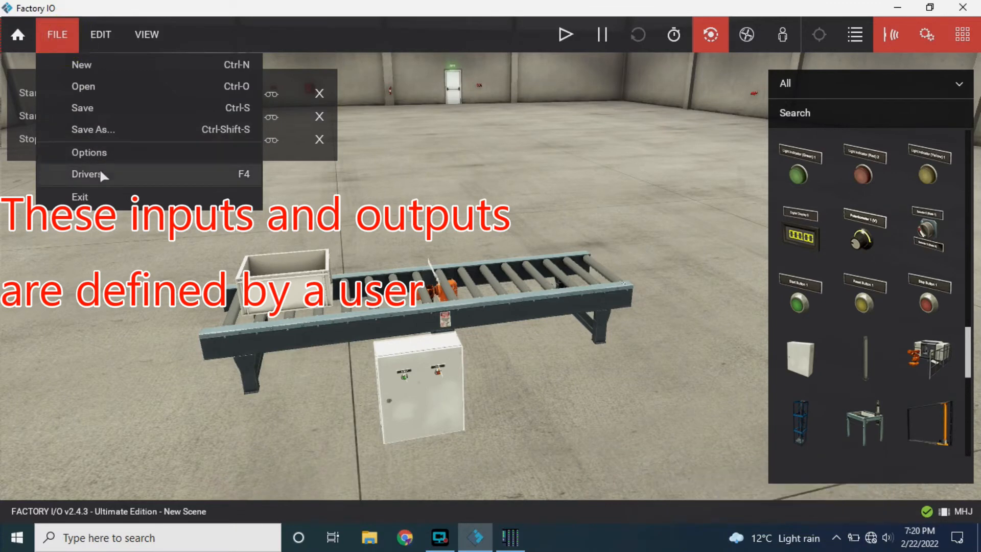
click(85, 173)
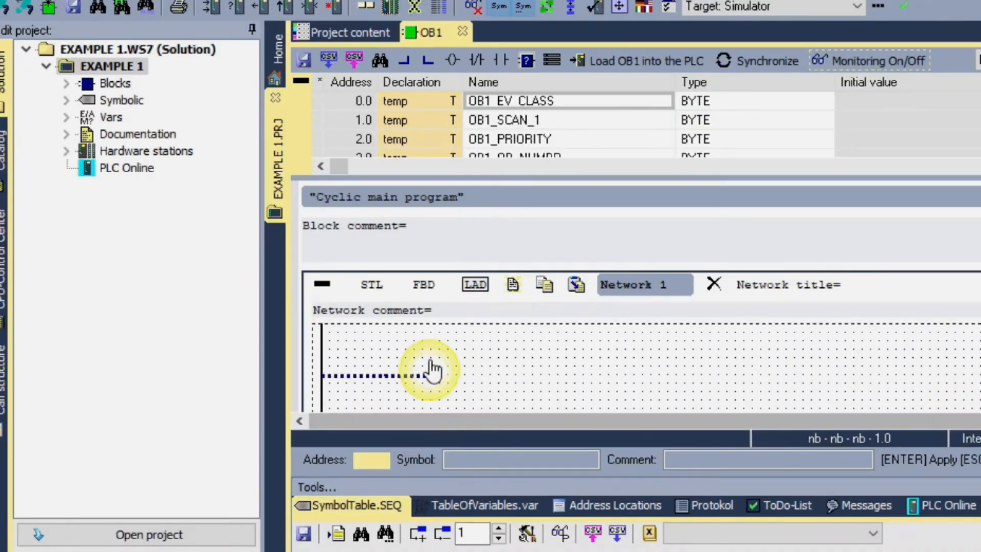
mouse_move(499, 60)
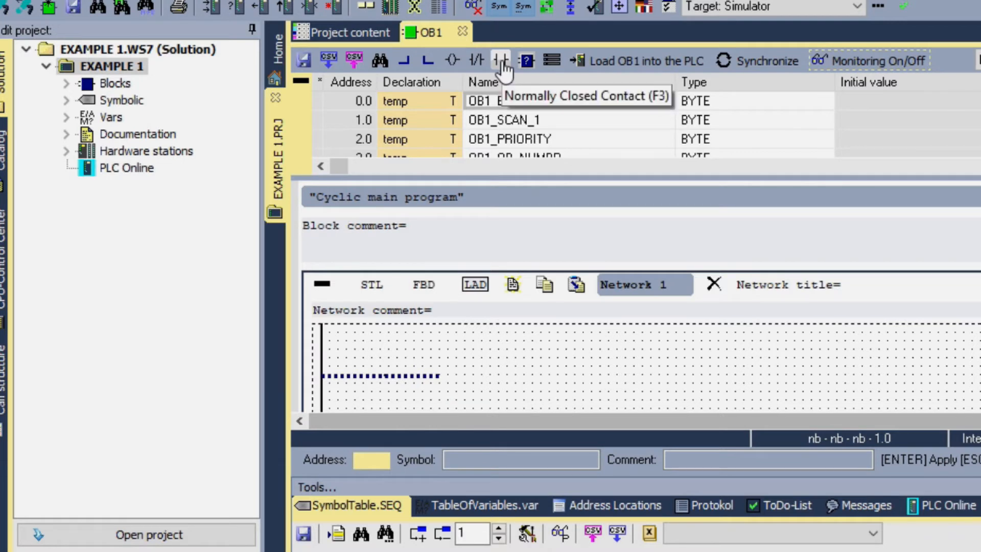
Insert a 'start button' contact driving the 'conv' coil on Network 1.
click(500, 61)
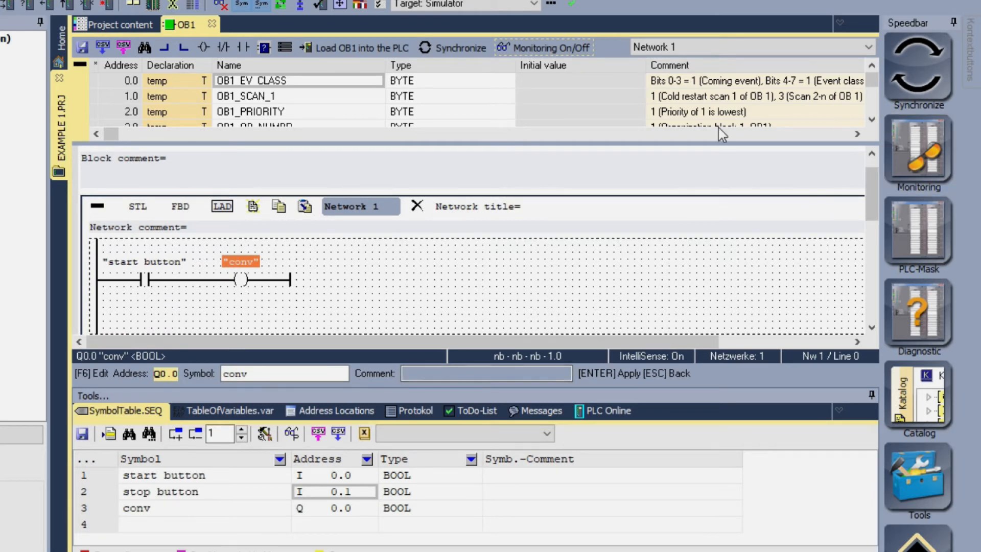
Synchronize OB1 to the simulated PLC, confirming the save, and switch the PLC to RUN.
click(460, 48)
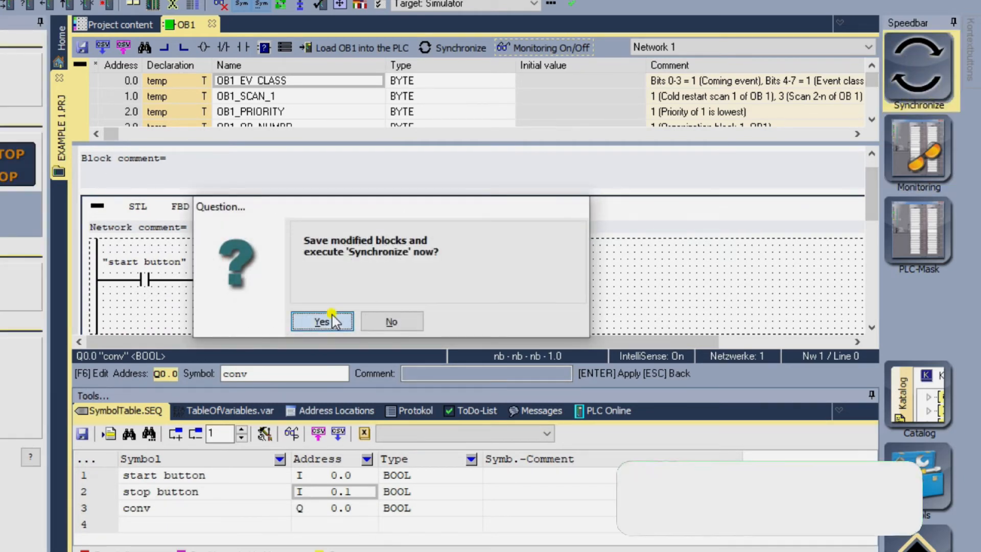
click(321, 321)
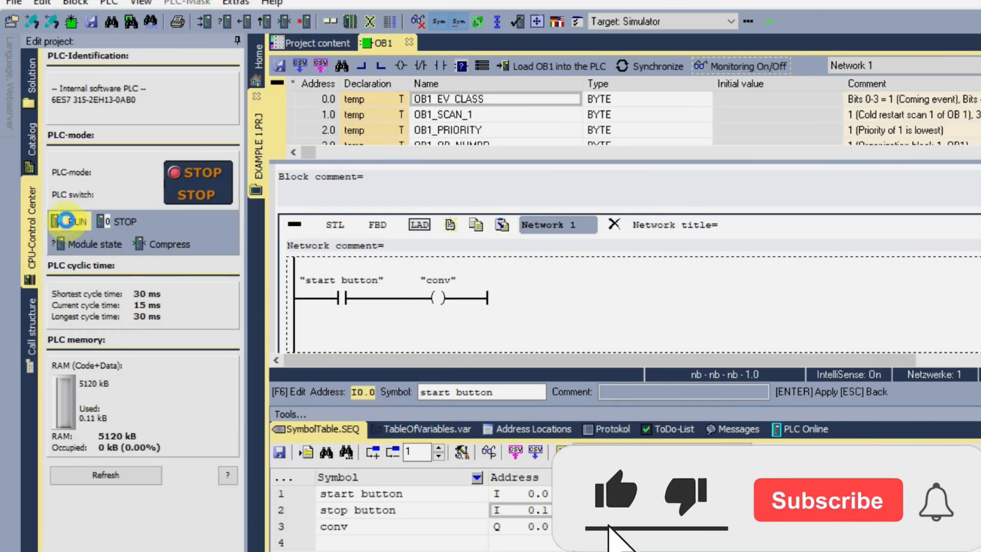
click(62, 221)
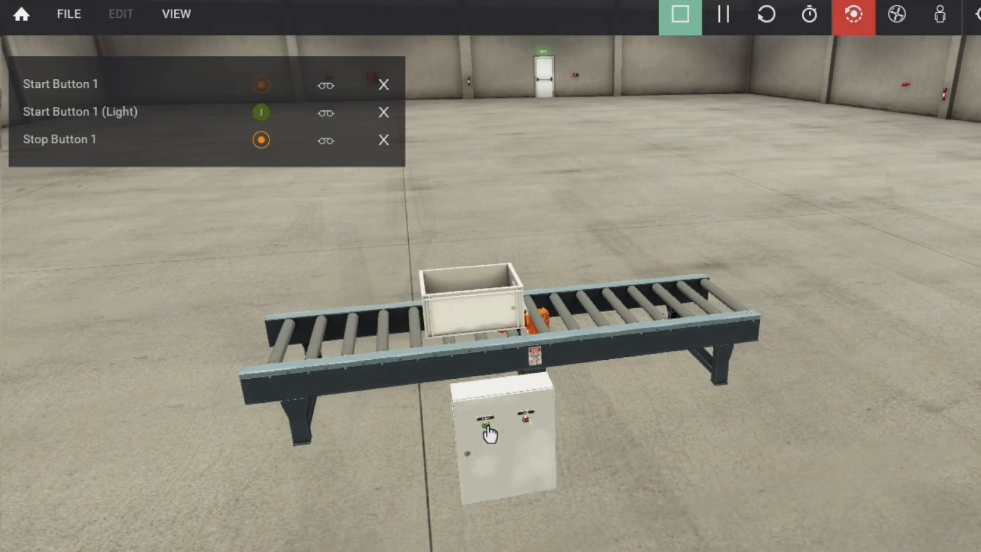
Press the panel's green start button to check the conveyor moves the box.
click(485, 425)
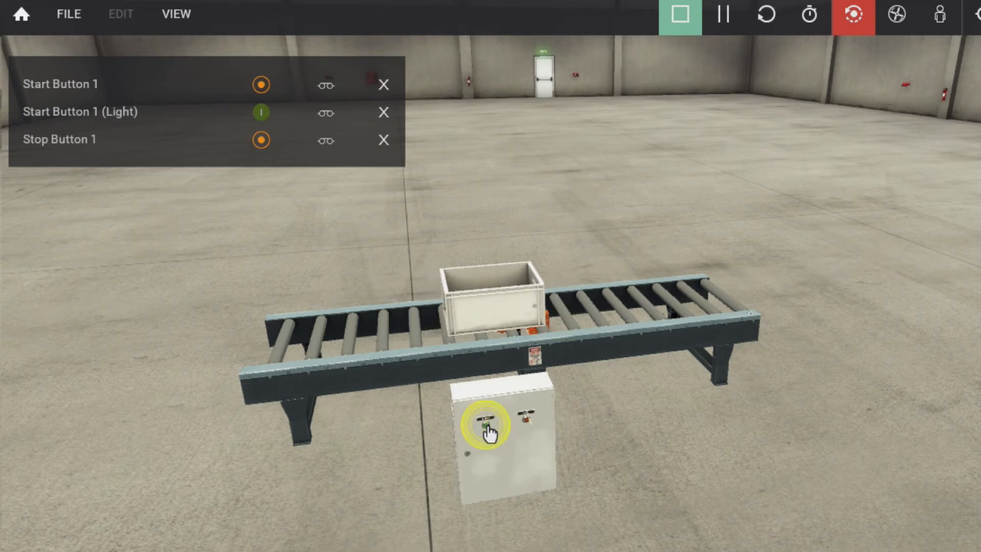
click(484, 425)
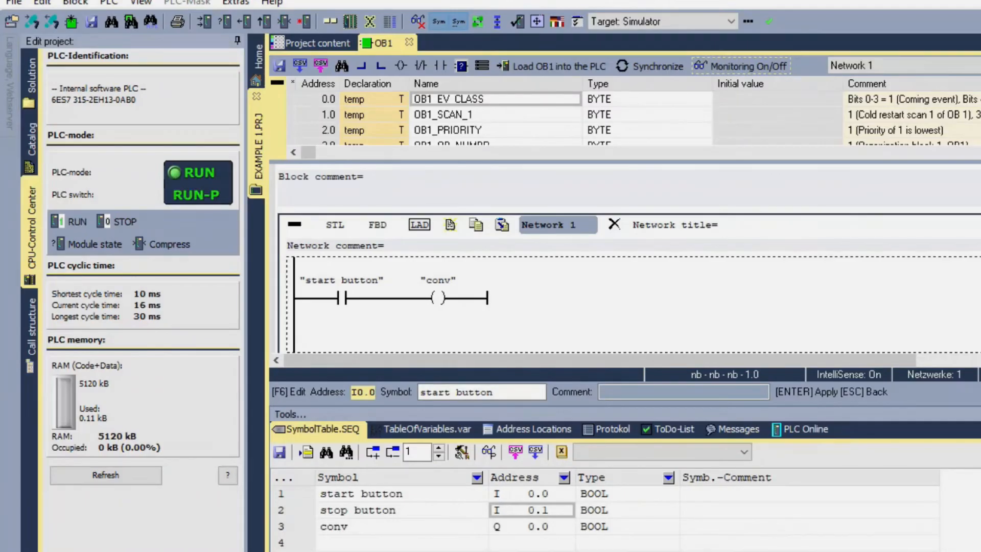
Add a self-holding 'conv' contact on a parallel branch below the start button contact.
click(322, 297)
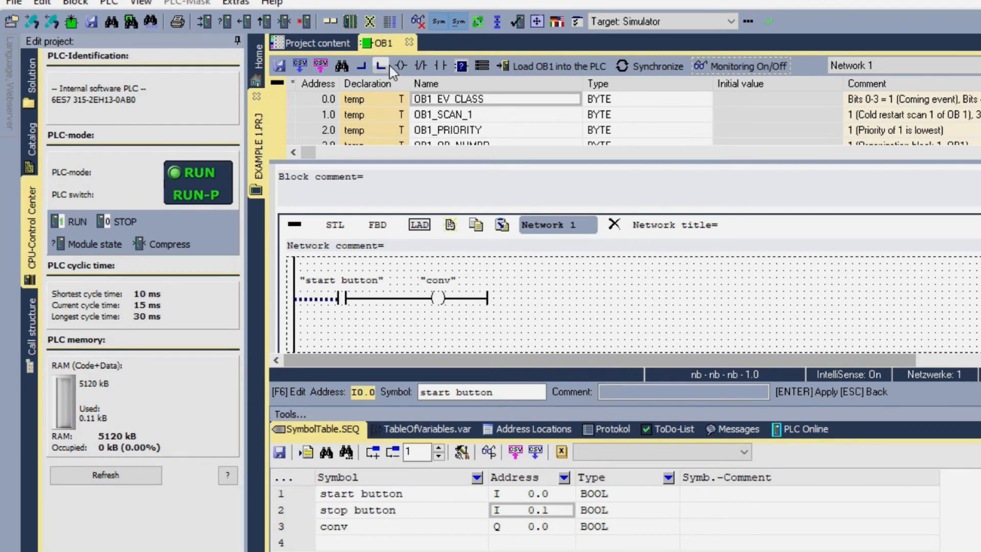
click(380, 65)
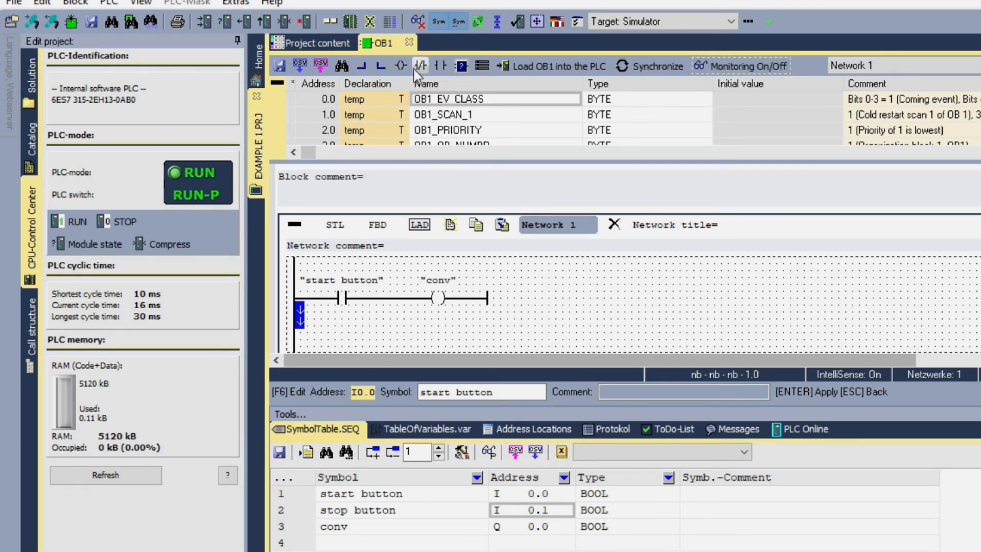
mouse_move(440, 65)
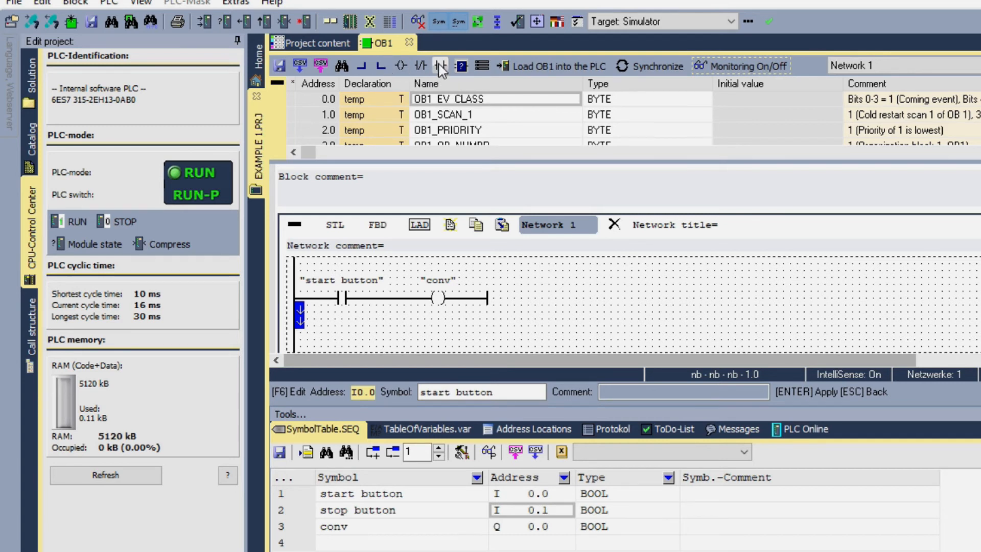
click(439, 66)
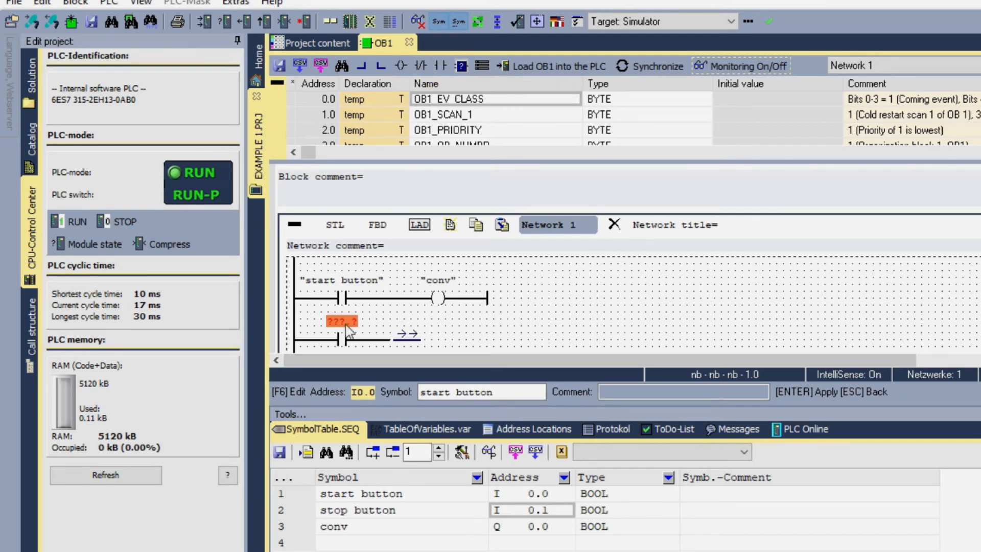
mouse_move(346, 325)
text("conv")
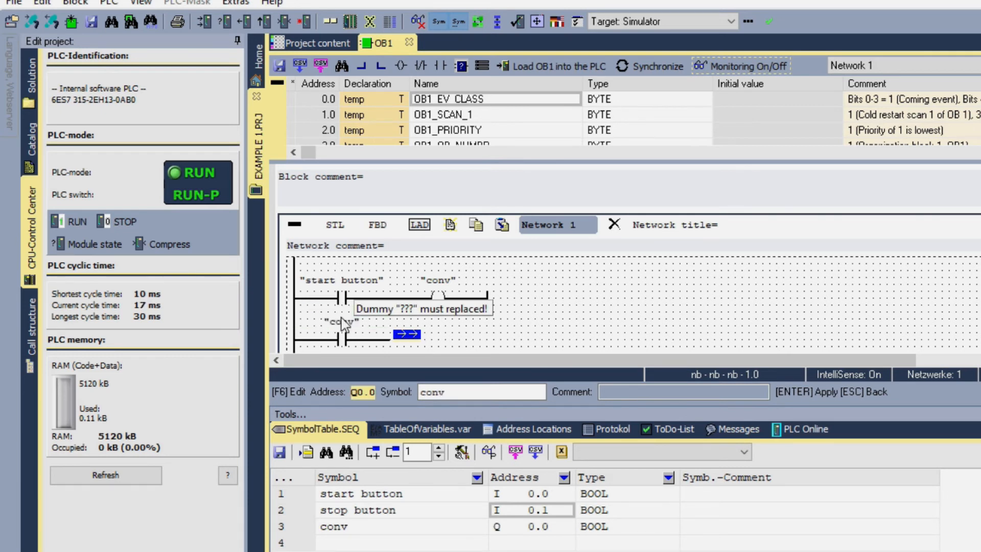
mouse_move(435, 299)
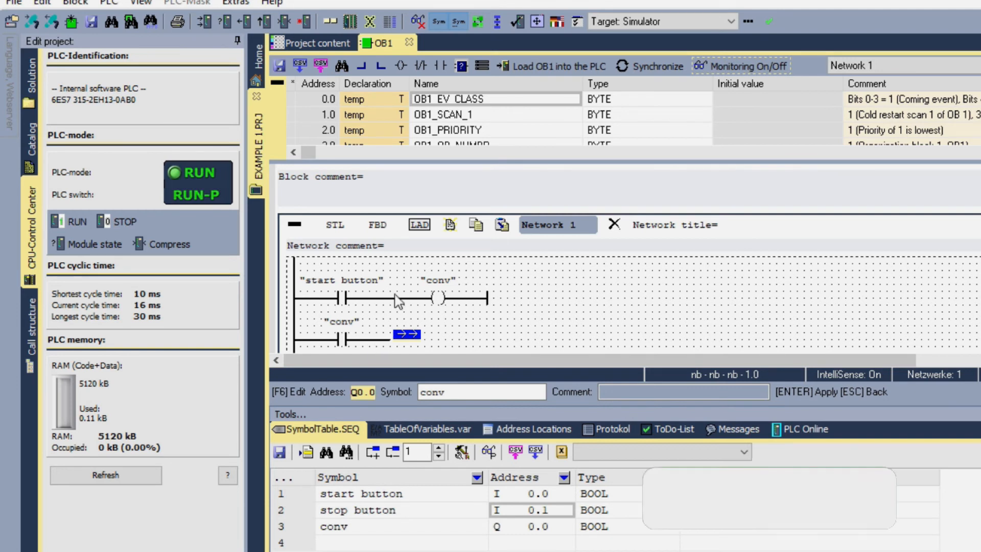
click(439, 280)
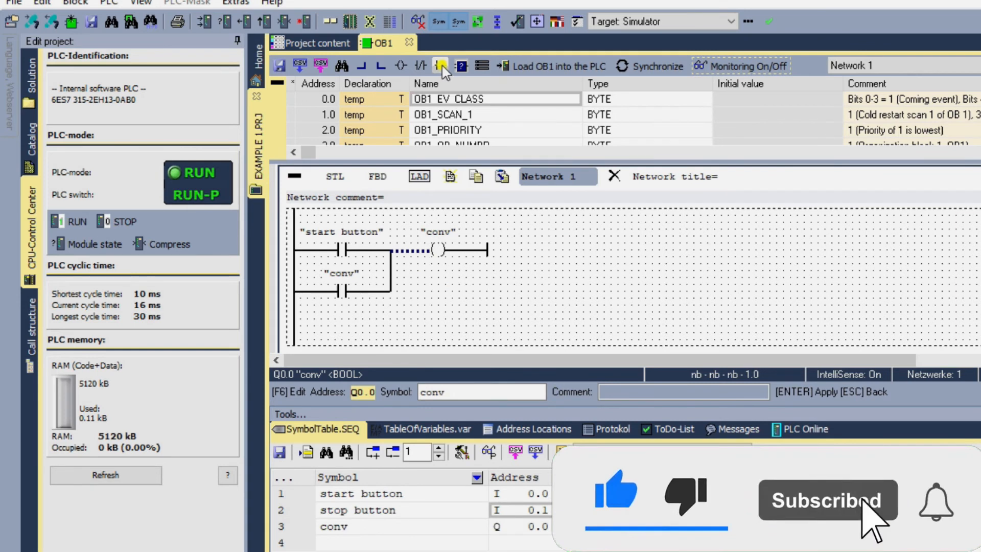
Add a 'stop button' contact in series before the conv coil and set the PLC to RUN.
click(441, 65)
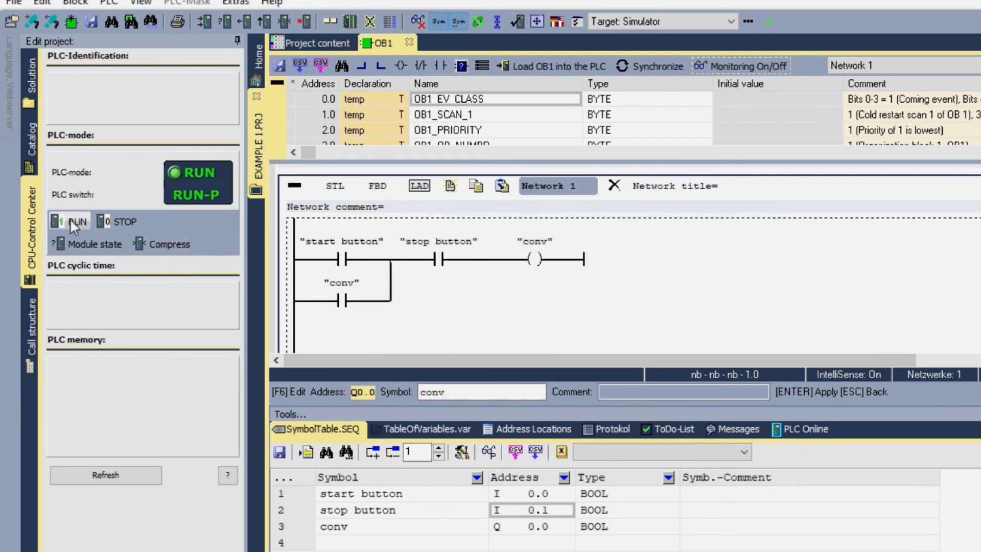
click(99, 222)
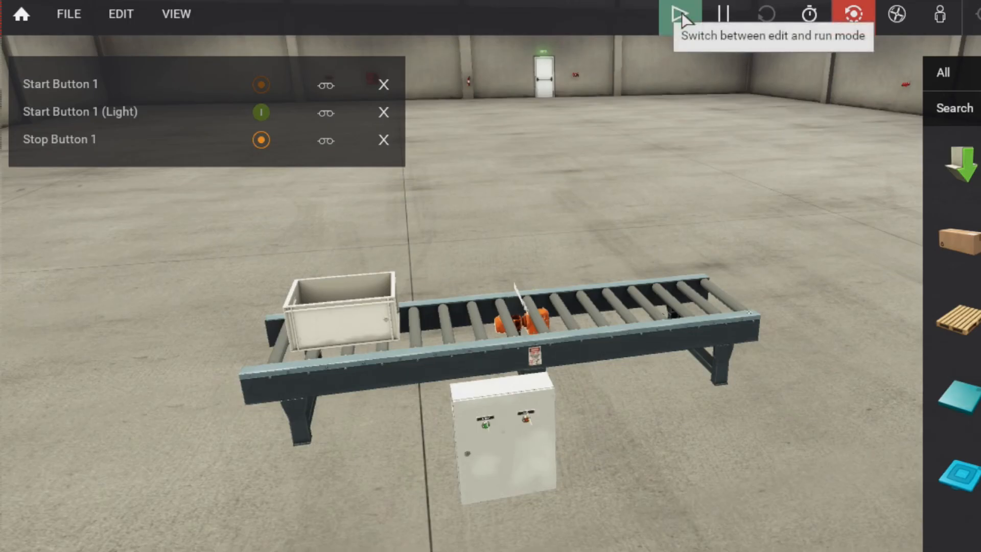
Run the scene, latch the conveyor with Start Button 1, halt it with Stop Button 1, return to edit mode.
click(678, 14)
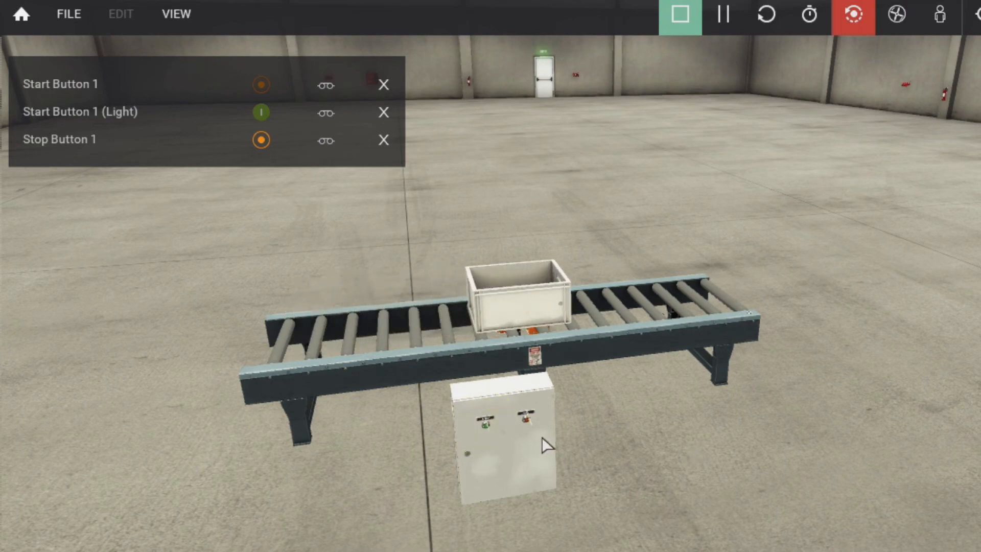
click(527, 420)
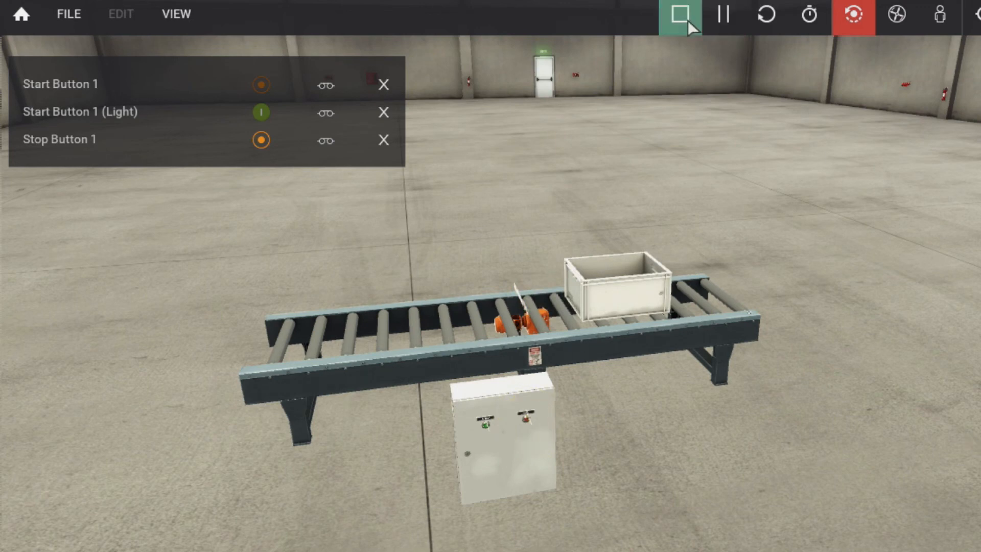
mouse_move(678, 16)
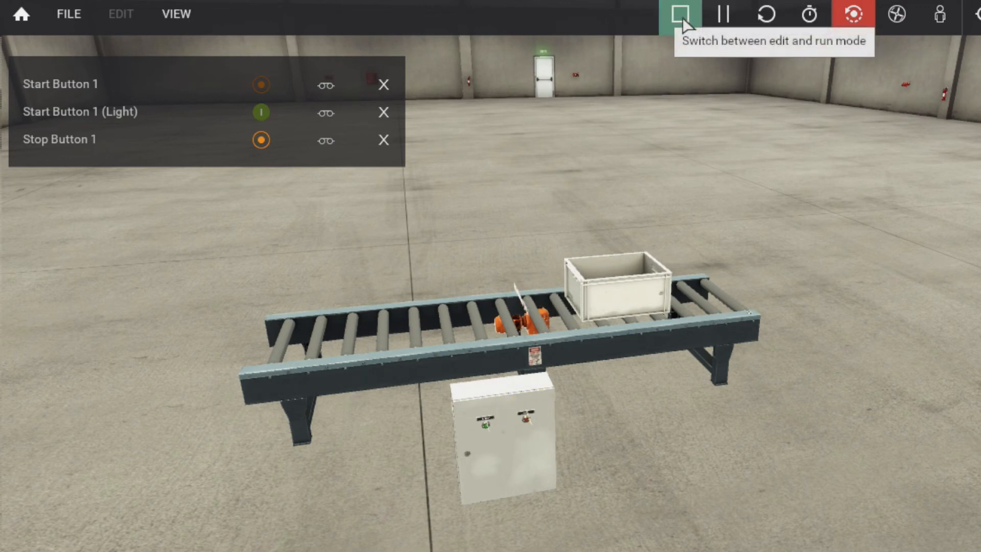
click(678, 14)
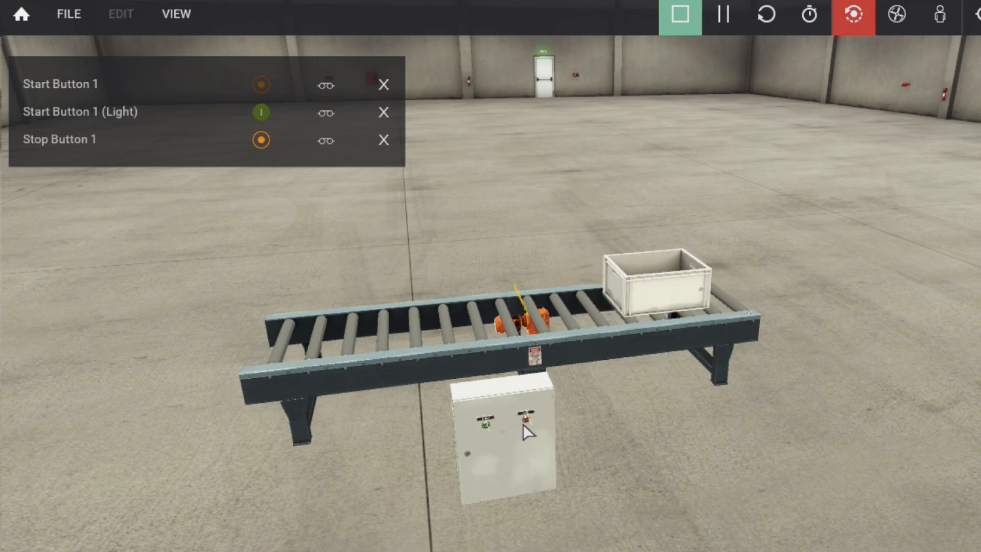
click(680, 14)
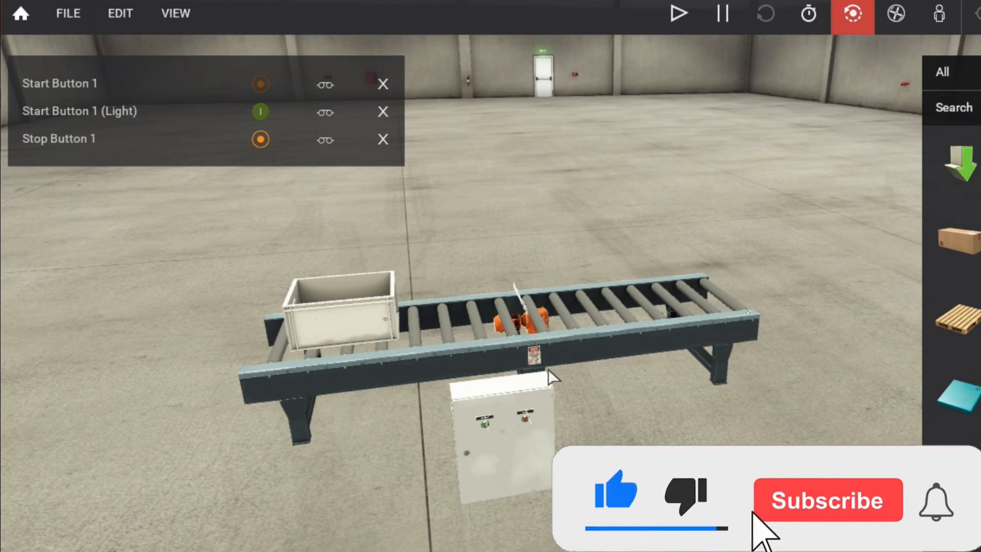
click(826, 499)
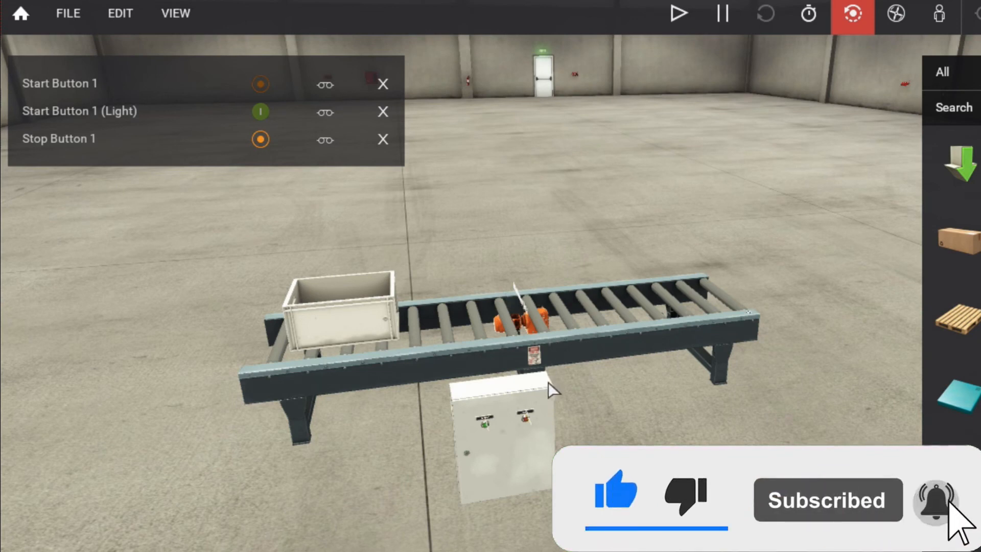